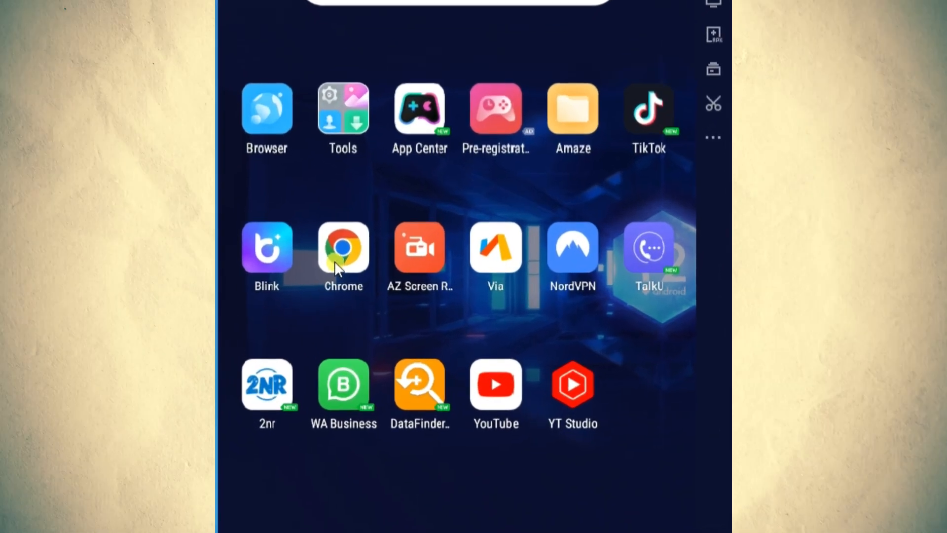
Launch Chrome and search Google for 'bing image creator'.
left_click(344, 248)
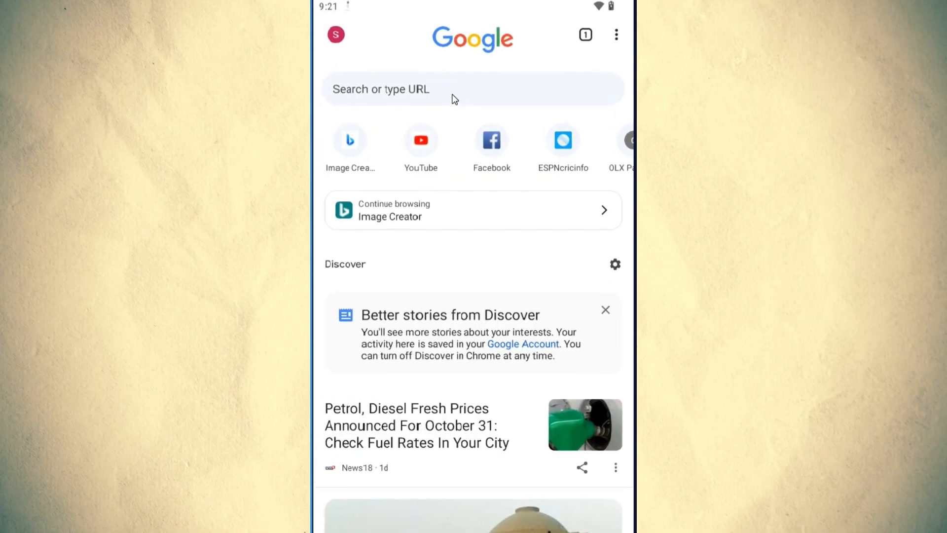
left_click(473, 88)
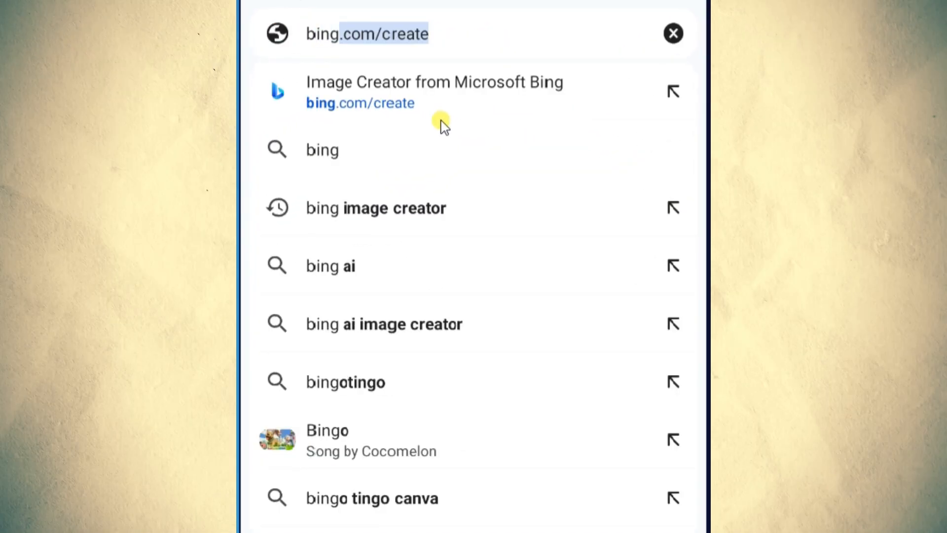
type("bing image cre")
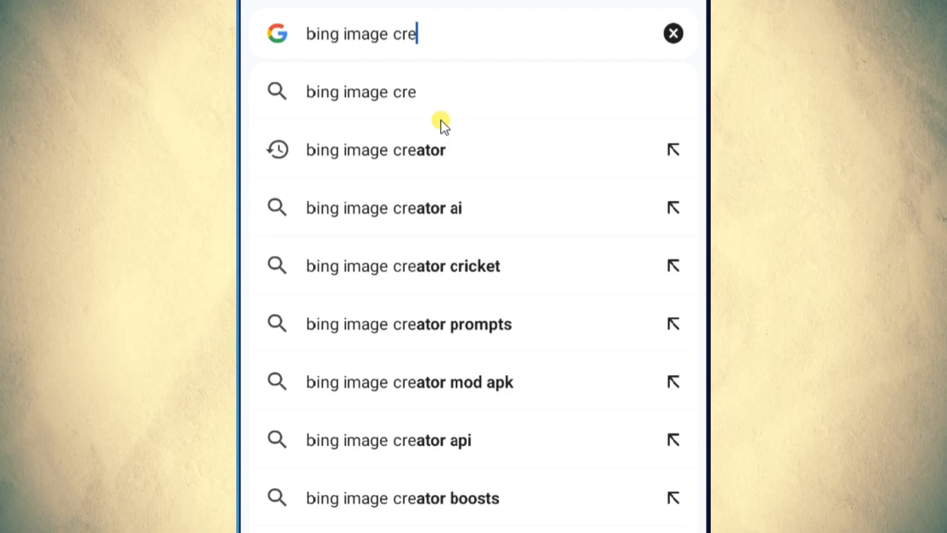
left_click(376, 150)
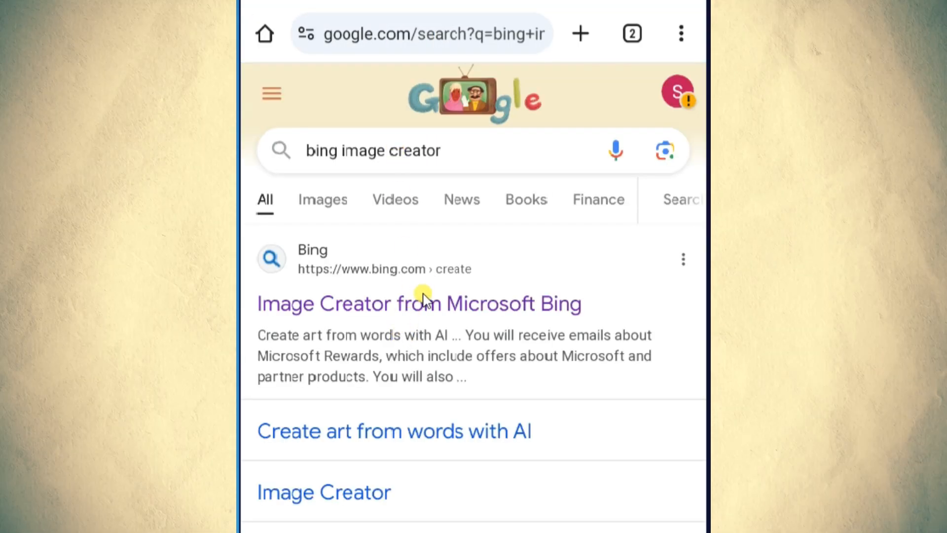
Open Image Creator and generate from the prompt 'Disney Pixar Posters Movie, title:'.
left_click(419, 303)
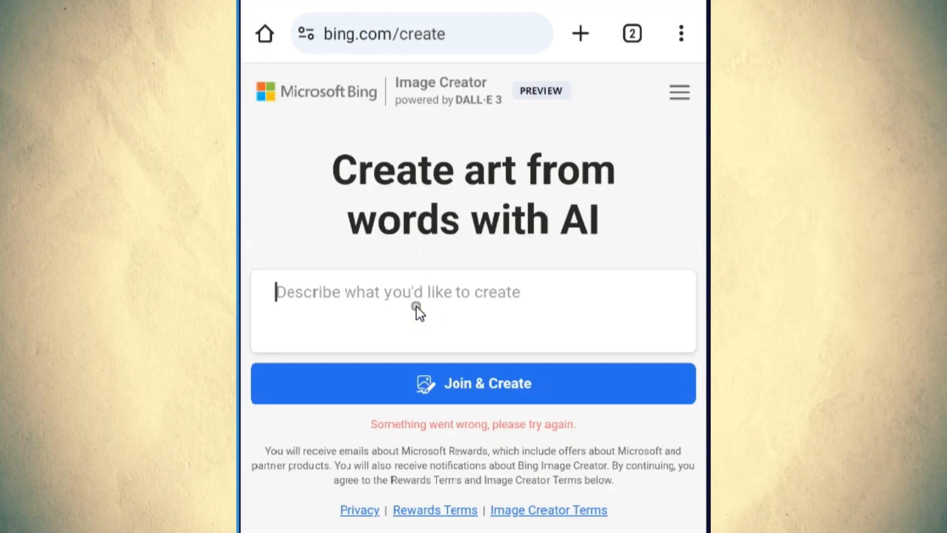
type("Disney Pixar Posters Movie, title:")
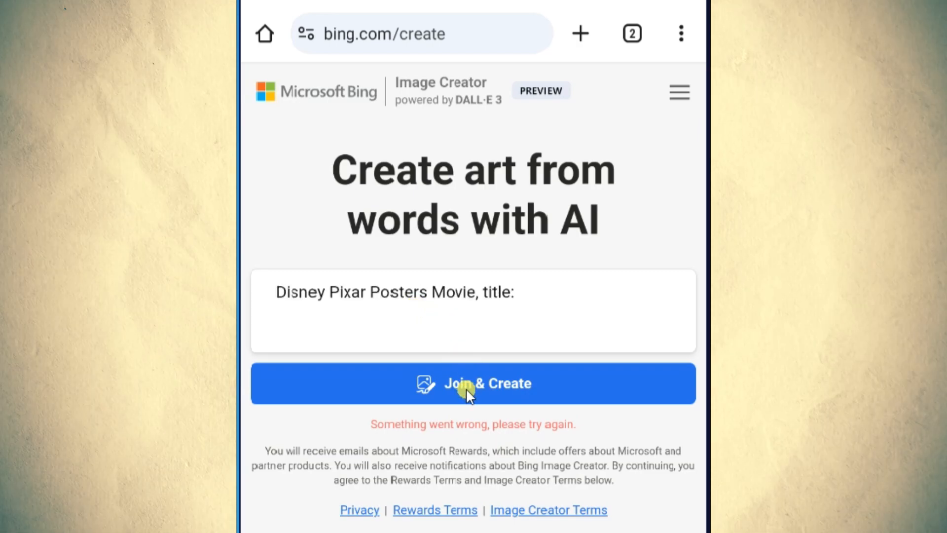
left_click(472, 382)
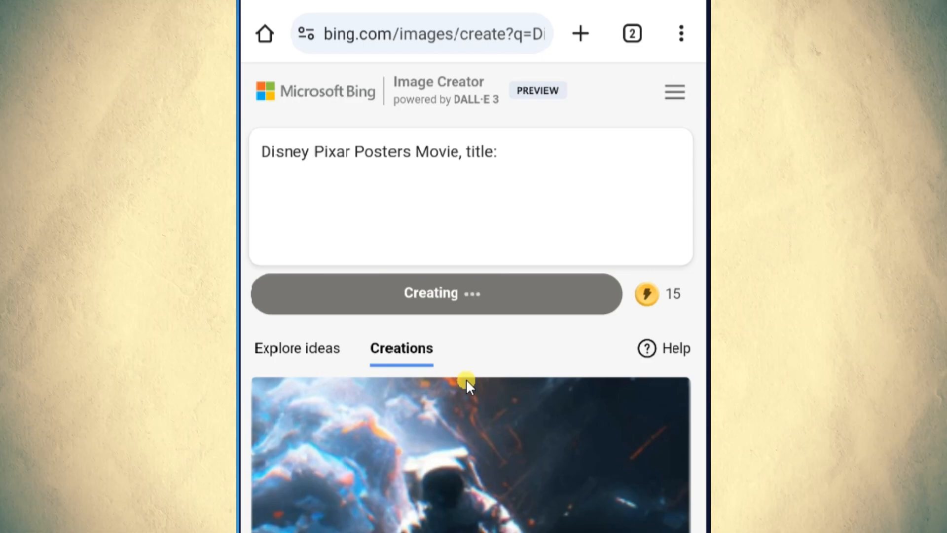
Extend the prompt title with 'green paper man' to get funny paper man posters.
type("green paper man")
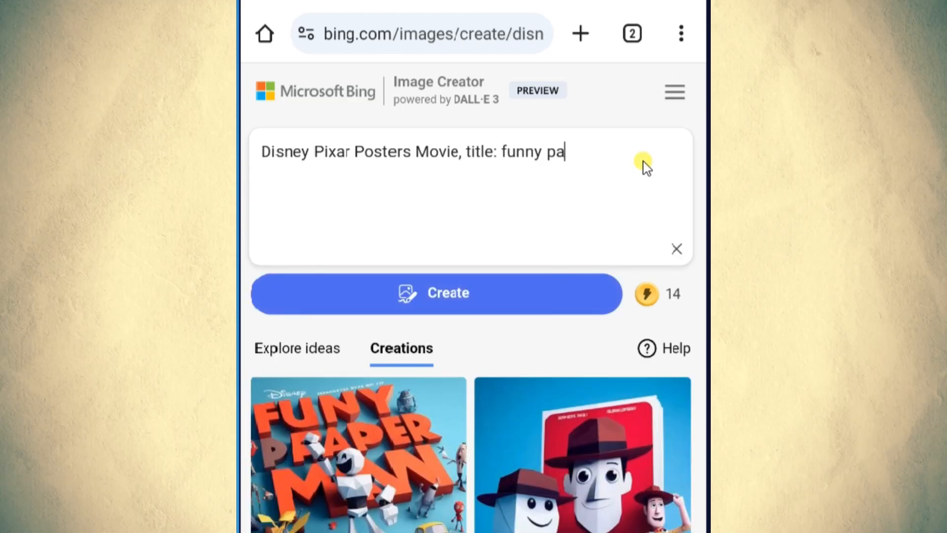
Change the title to 'funny apple' and generate its posters.
type("apple")
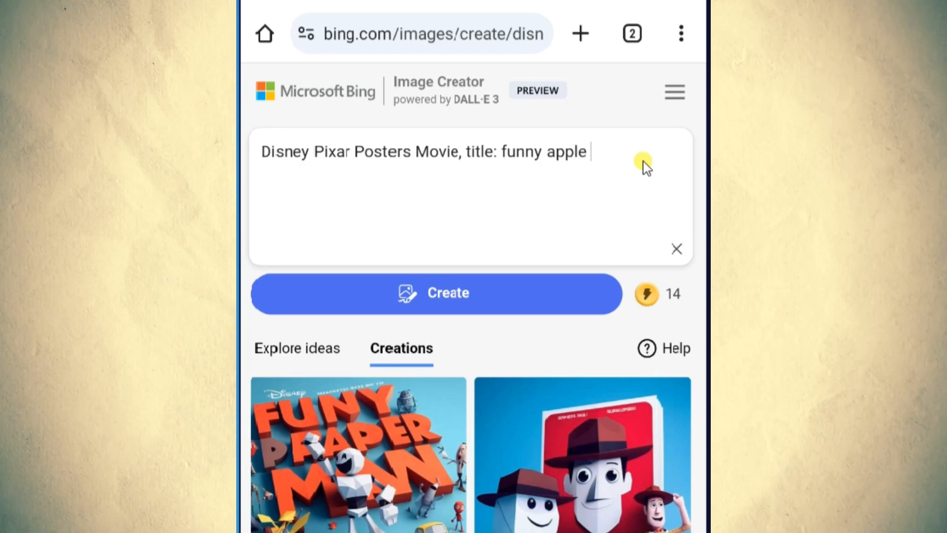
left_click(436, 294)
type("dog with")
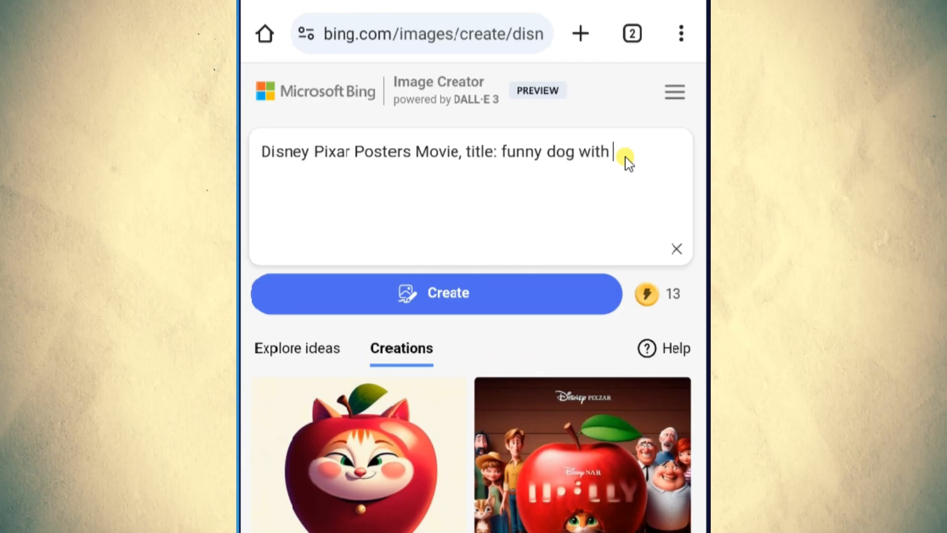
Generate the 'funny dog with big butt' poster and view the result.
left_click(436, 293)
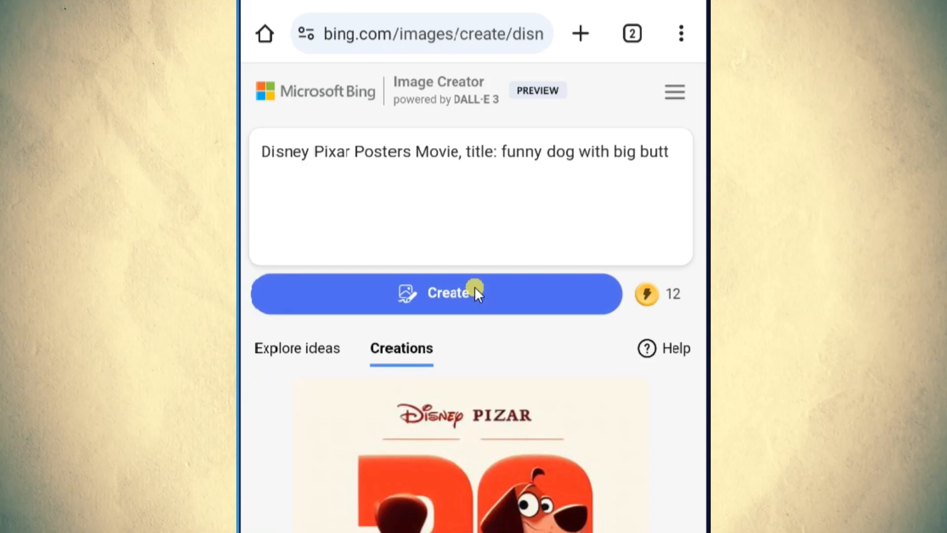
scroll("down", 3)
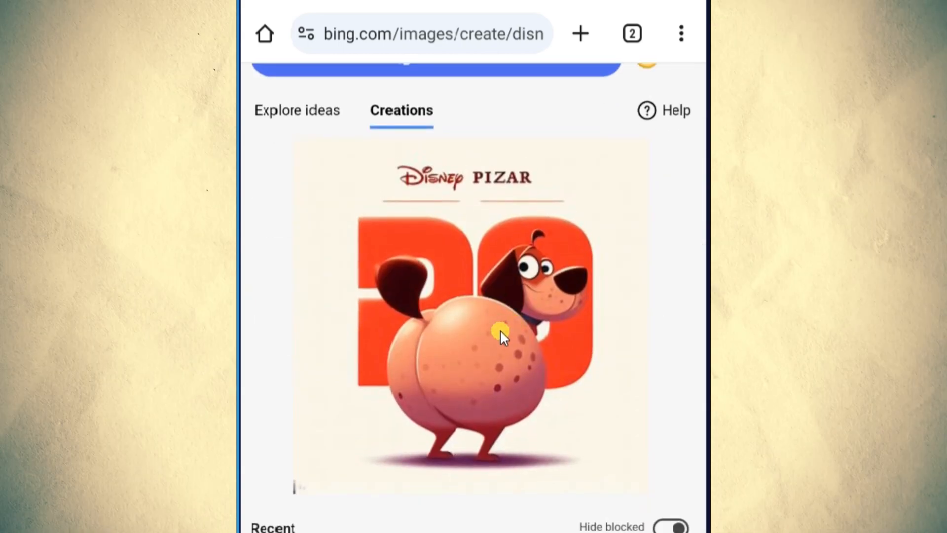
Go to artguru.ai and browse its example artwork gallery.
type("Artguru.AI")
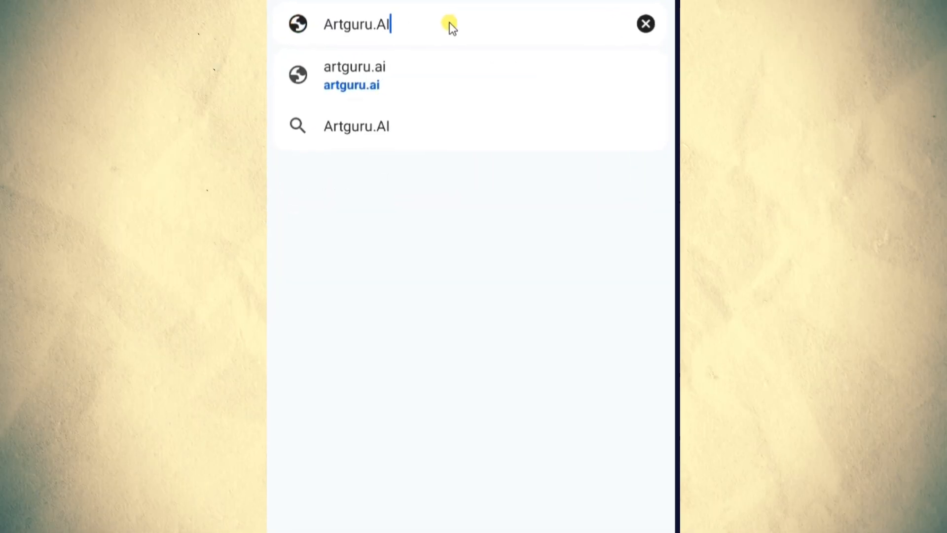
left_click(354, 66)
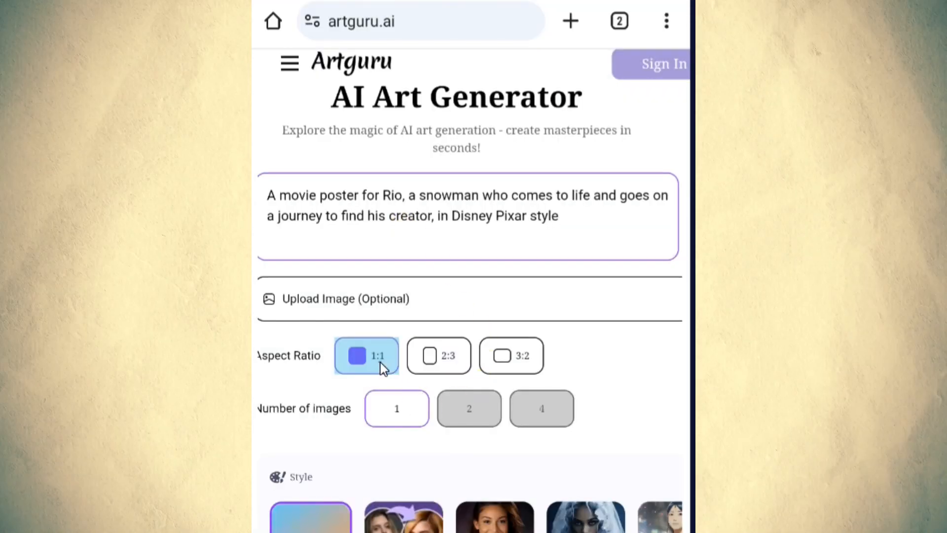
scroll("down", 3)
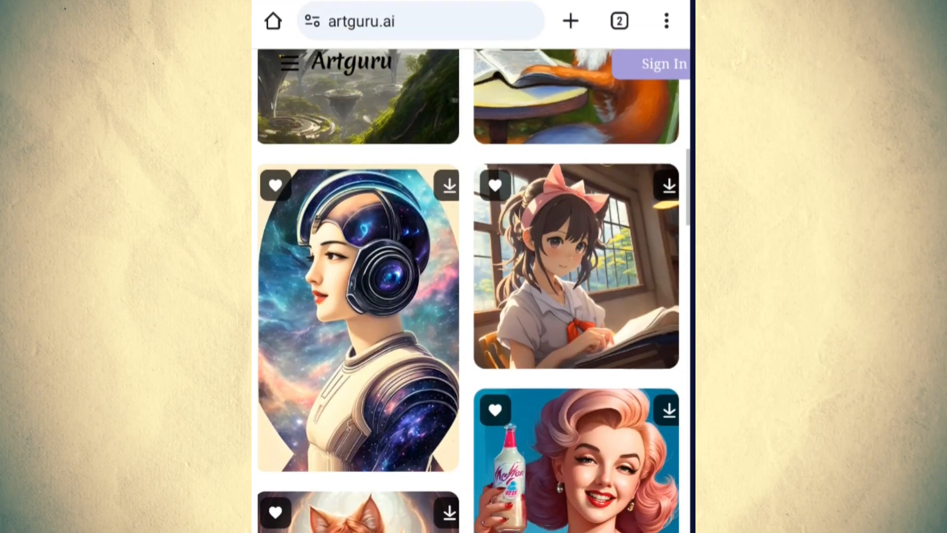